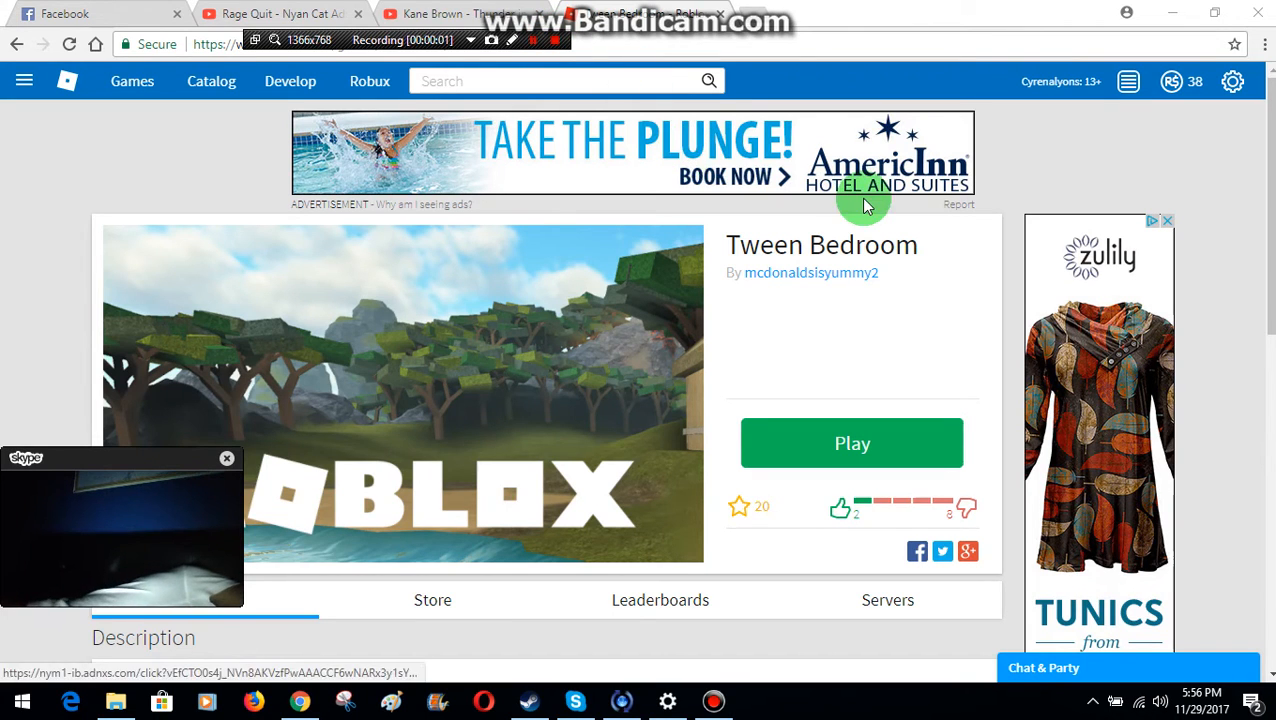
# Launch the Tween Bedroom game via the green Play button on its page.
pyautogui.click(850, 444)
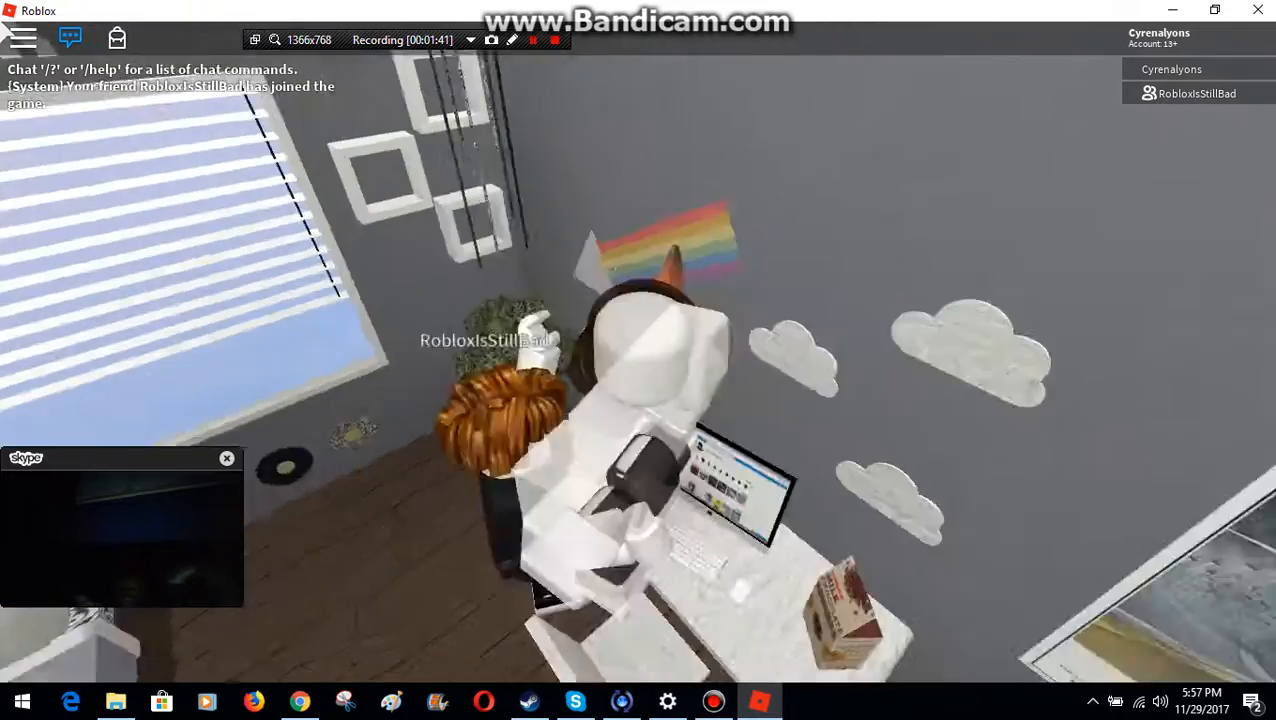
pyautogui.moveTo(638, 360)
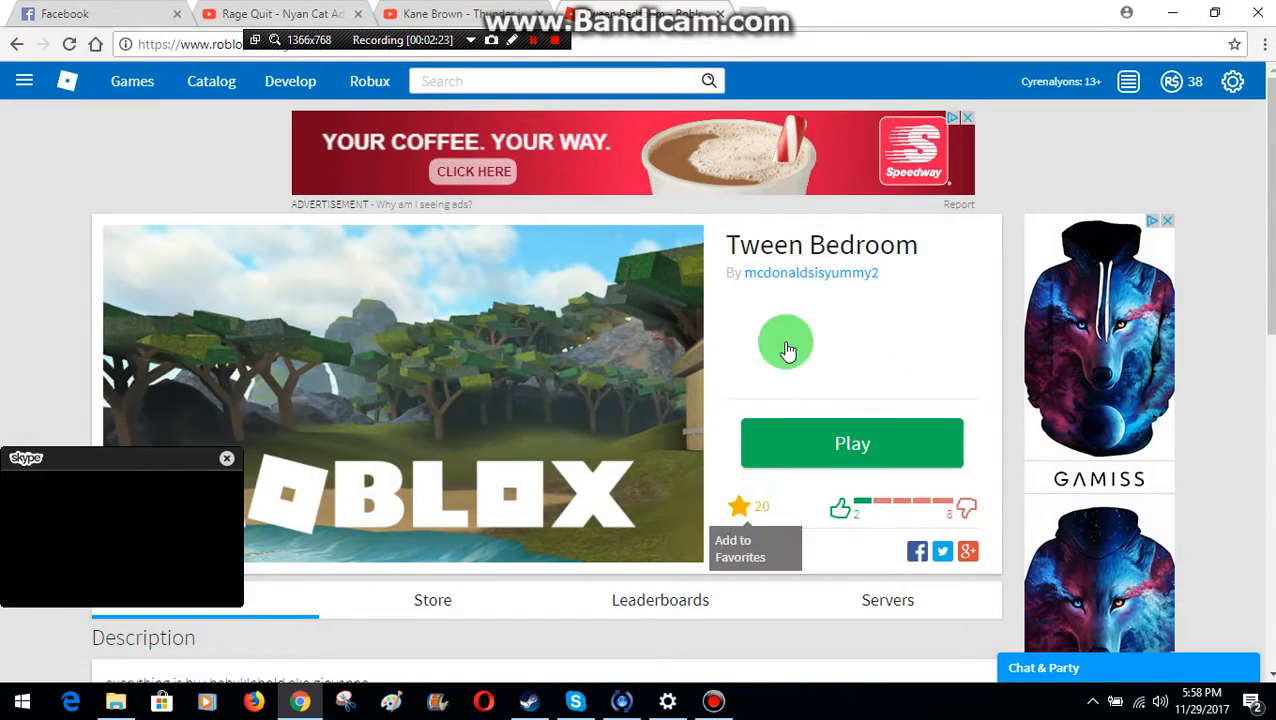
pyautogui.moveTo(740, 210)
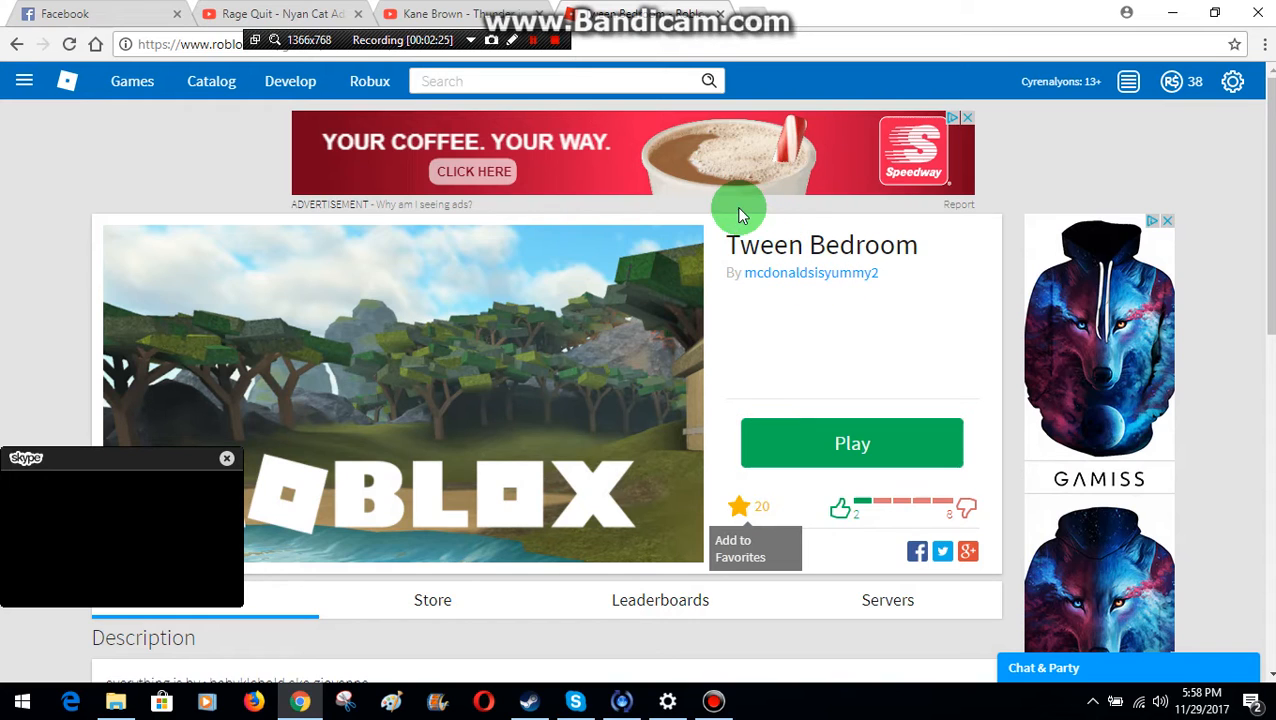